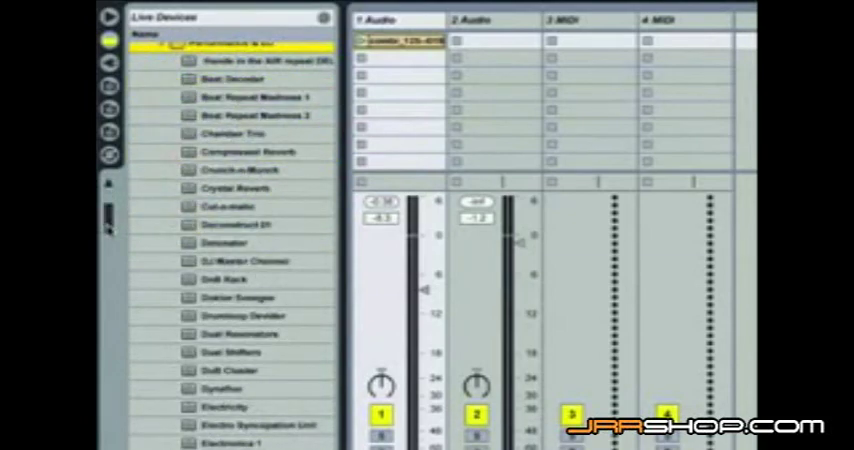
# - Load the Fade to Grey rack from the DJ folder onto the audio track and turn its Fade to Grey macro
pyautogui.scroll(-3)
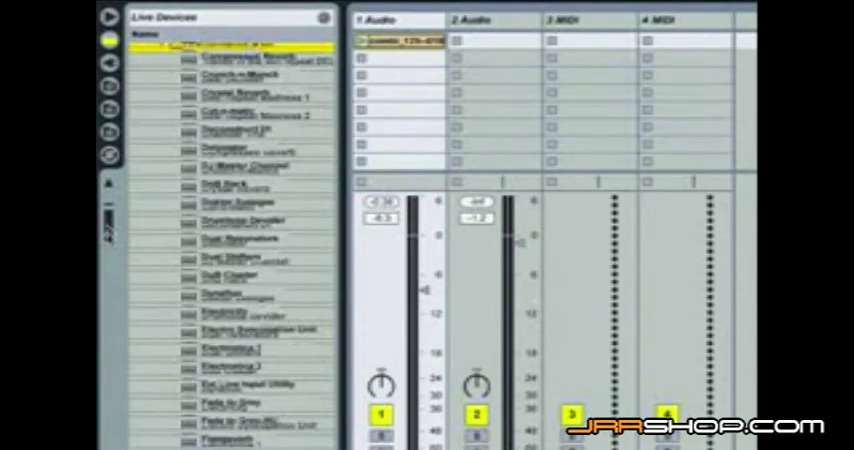
pyautogui.scroll(-3)
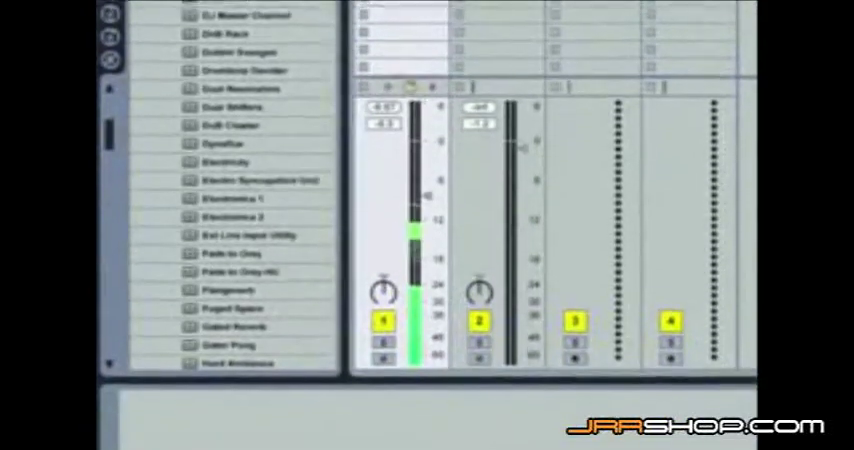
pyautogui.scroll(-3)
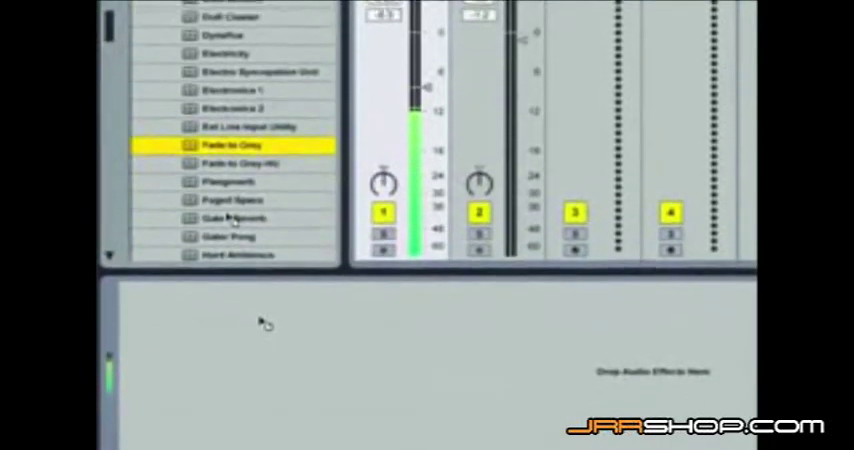
pyautogui.doubleClick(230, 144)
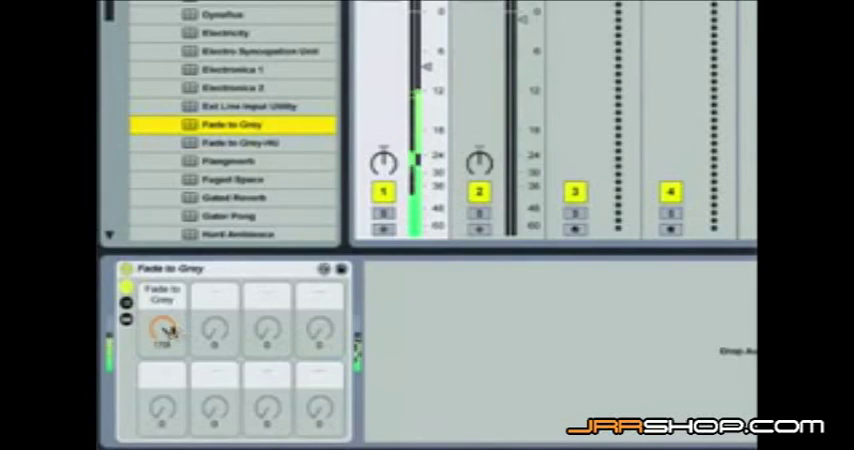
pyautogui.moveTo(162, 328); pyautogui.dragTo(162, 340)
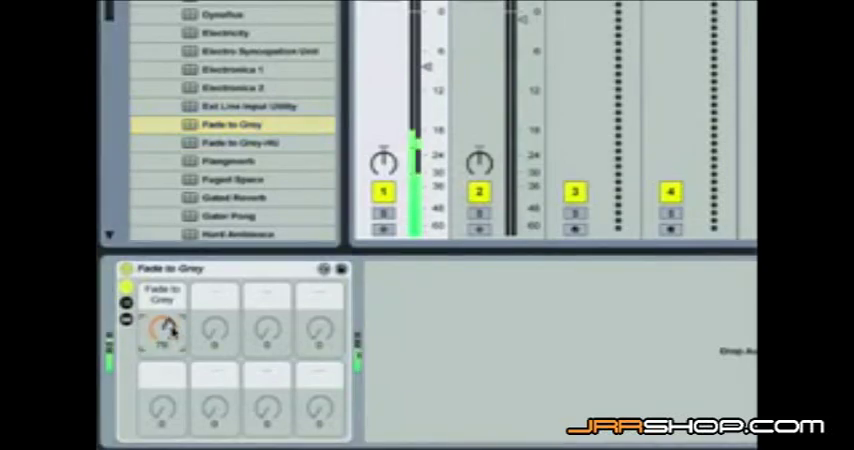